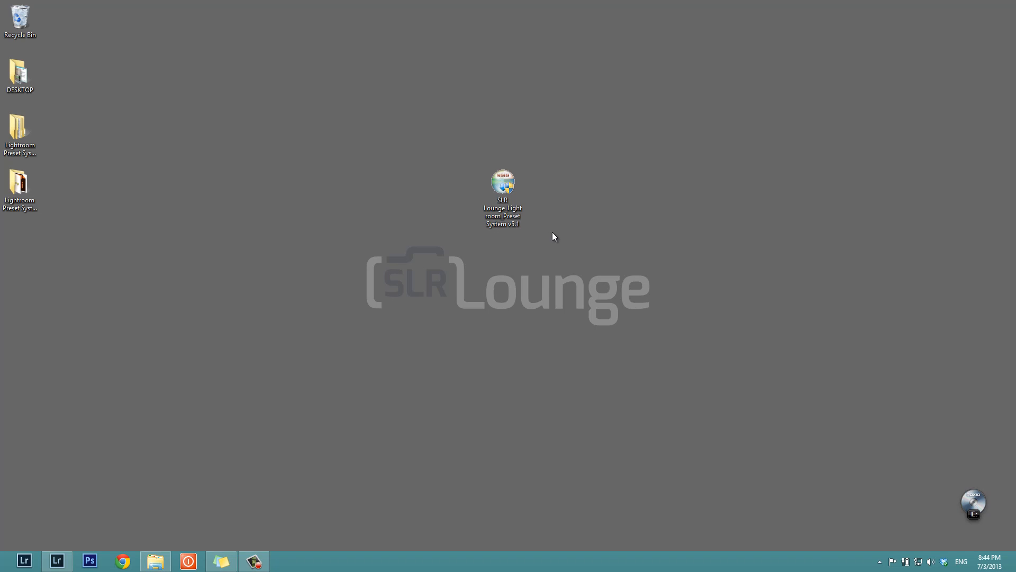
Launch the SLR Lounge Lightroom Preset System v5.1 installer from its file to reach the welcome page
click(502, 183)
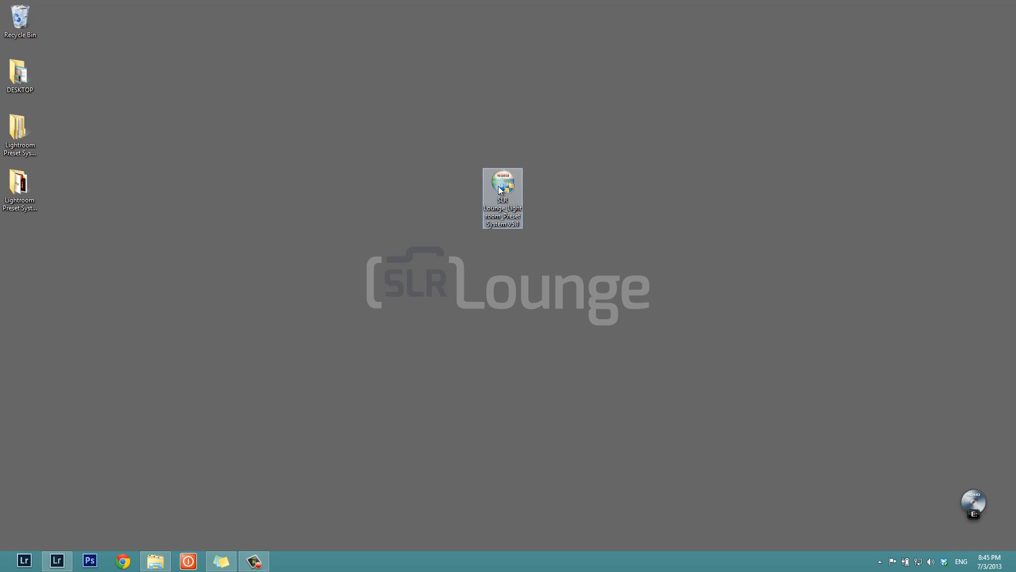
click(502, 198)
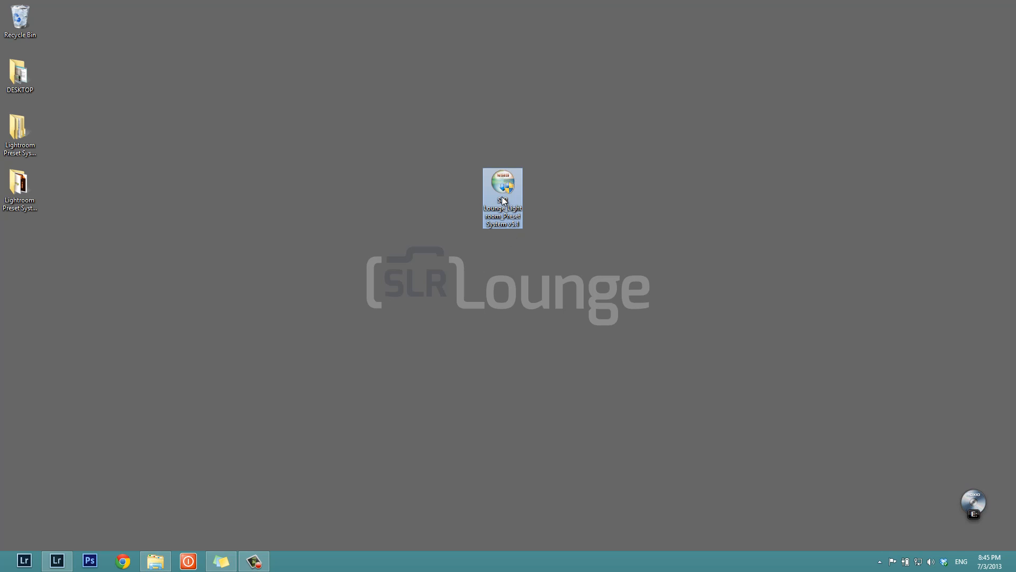
double_click(502, 198)
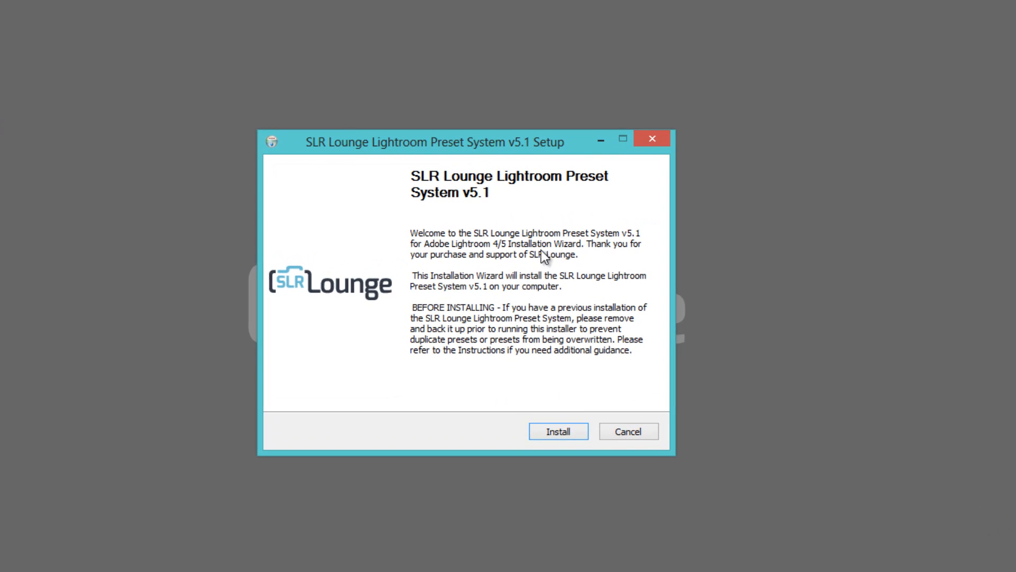
mouse_move(550, 277)
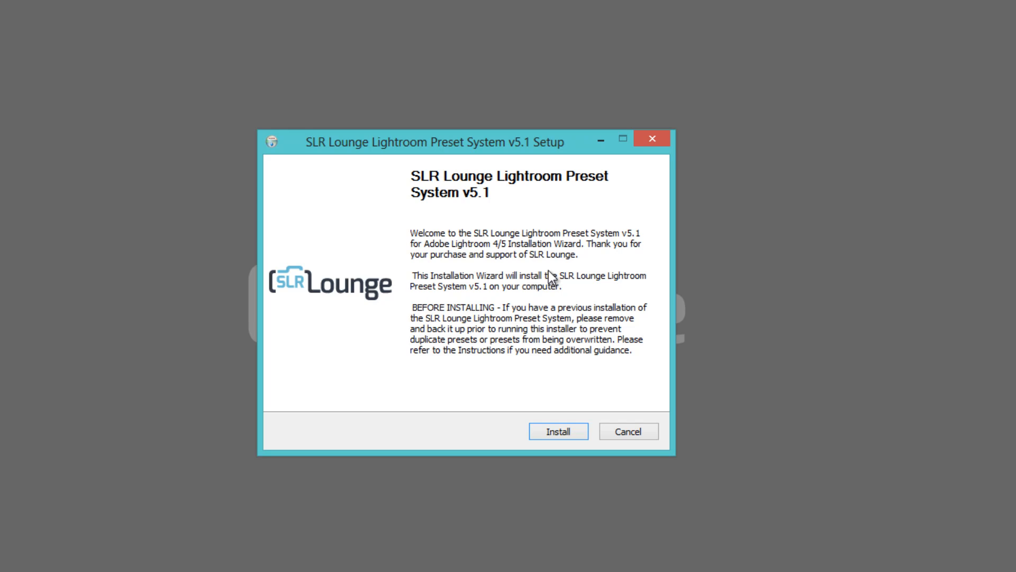
drag(434, 142, 483, 158)
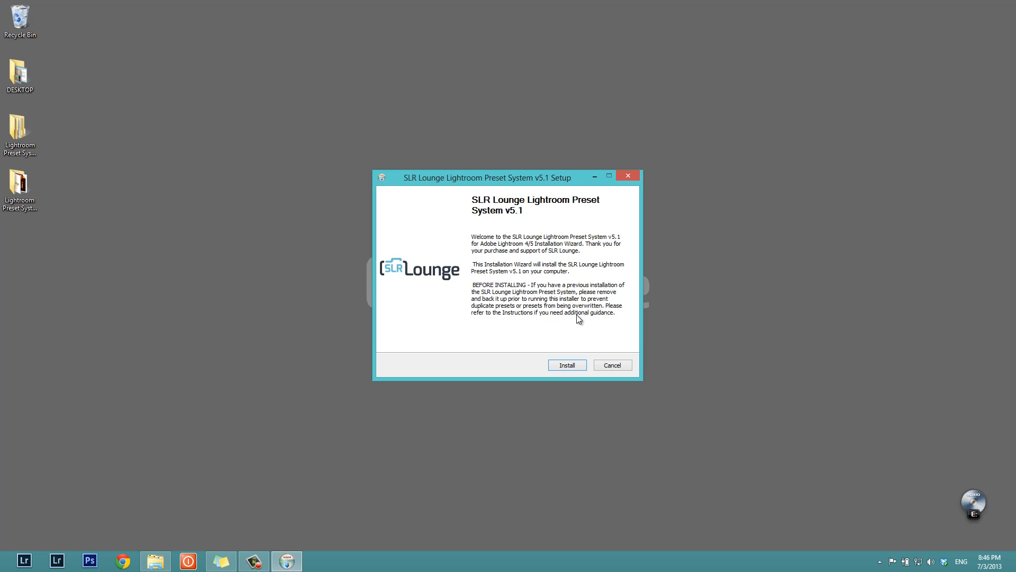
Install the Lightroom presets and finish the wizard once it reports success
click(566, 365)
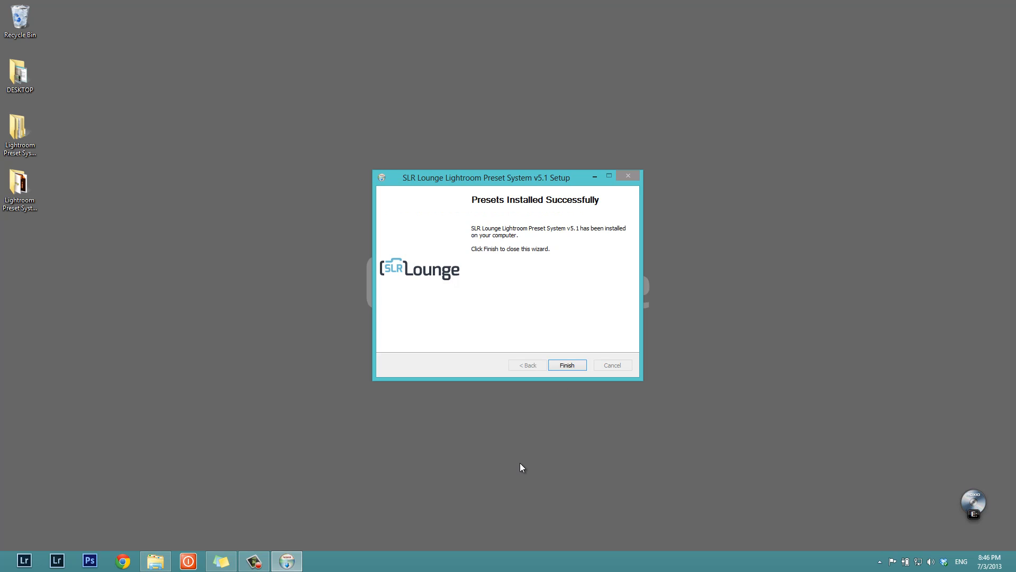
click(565, 366)
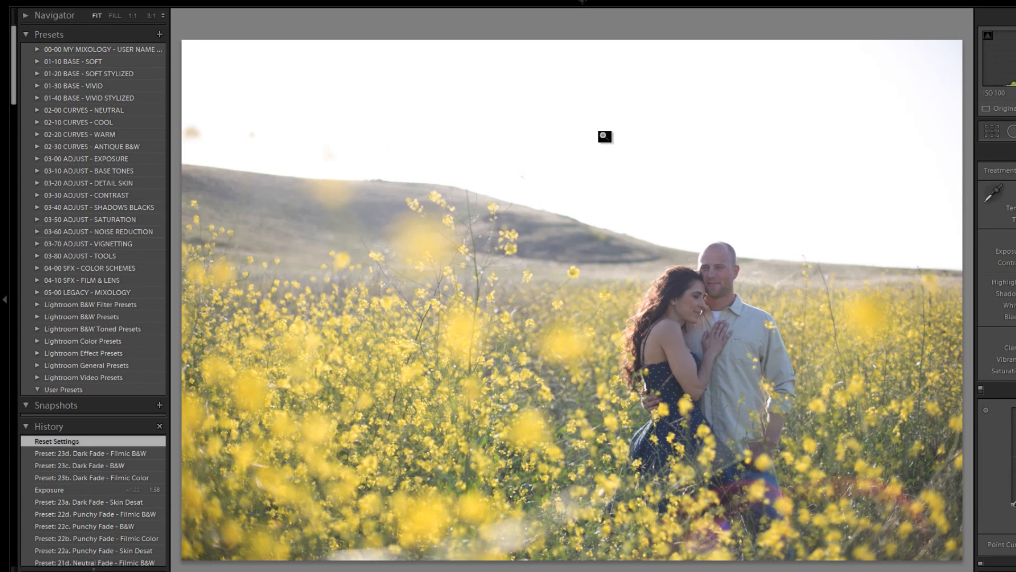
click(950, 132)
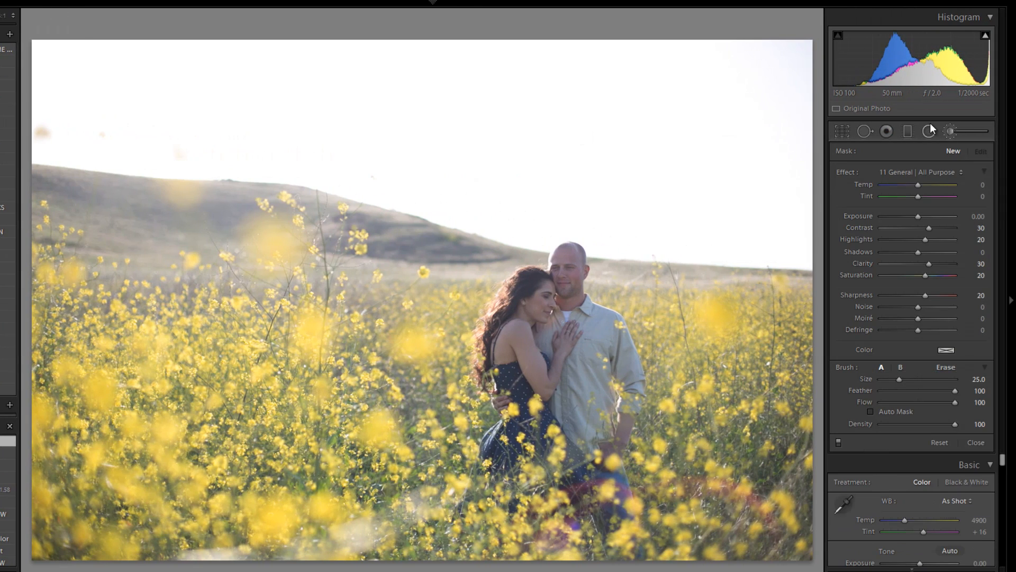
mouse_move(908, 131)
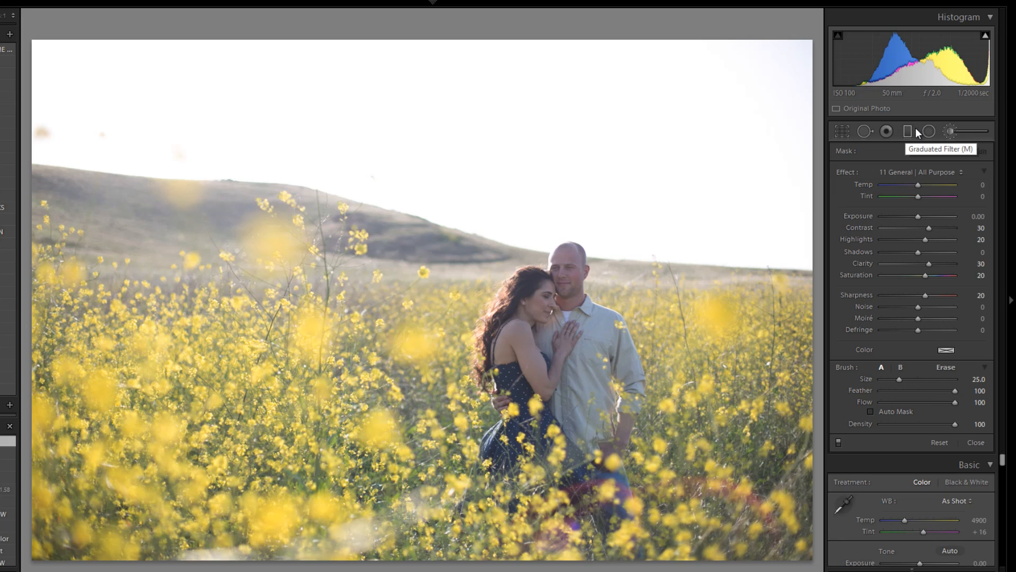
click(936, 171)
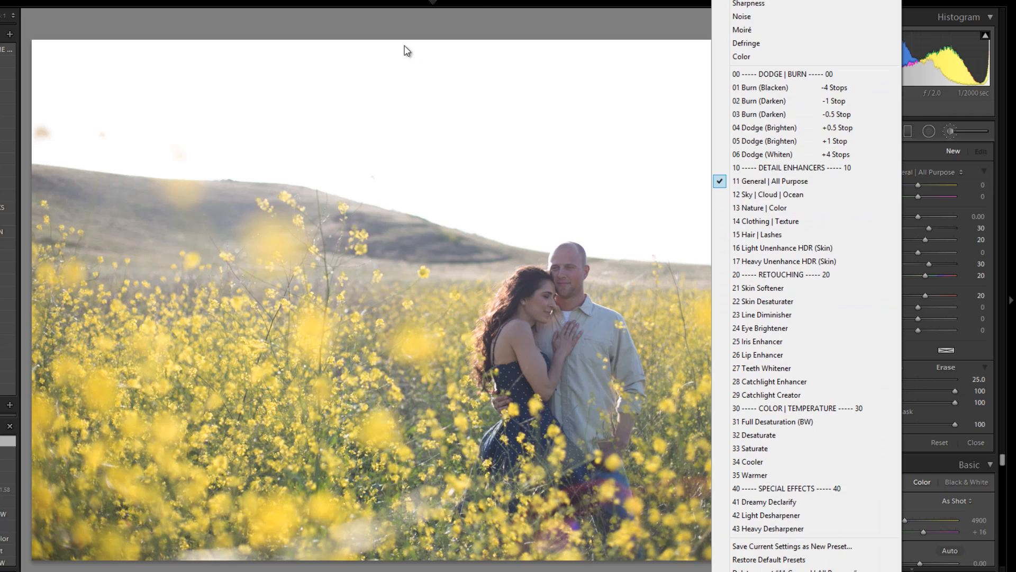
click(770, 181)
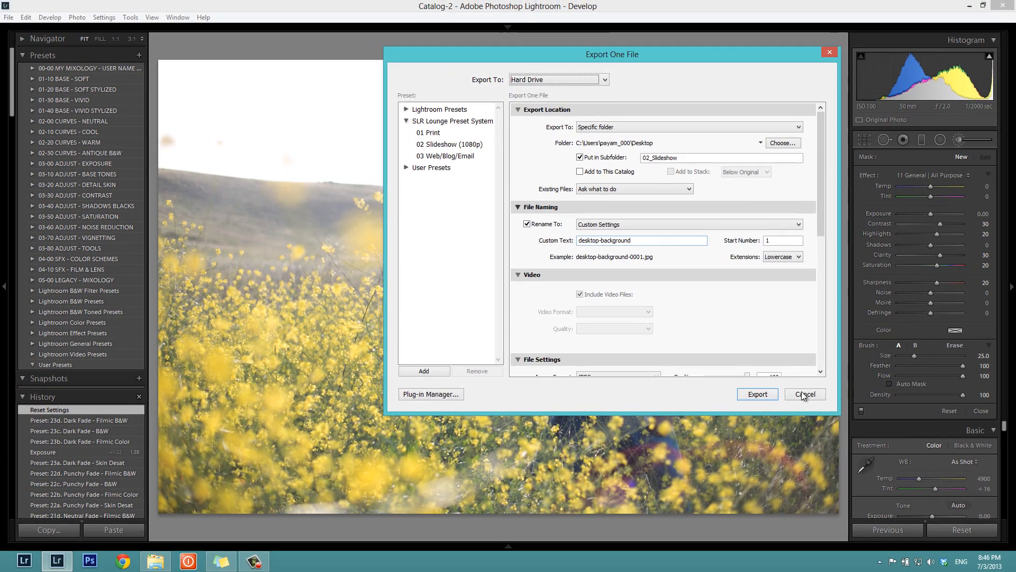
click(804, 394)
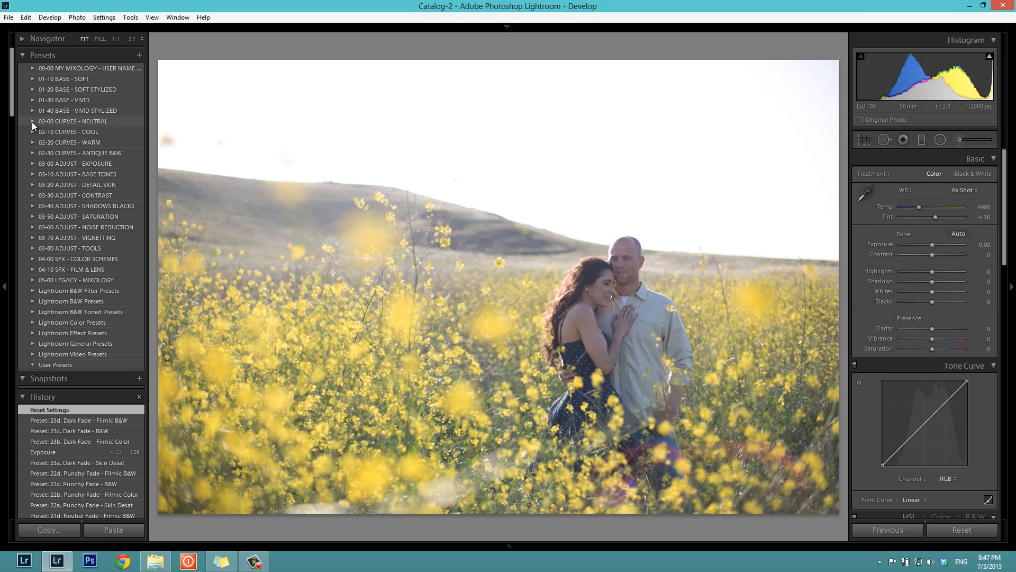
Expand 02-00 CURVES - NEUTRAL and reveal a curve preset's files via Show in Explorer
click(33, 120)
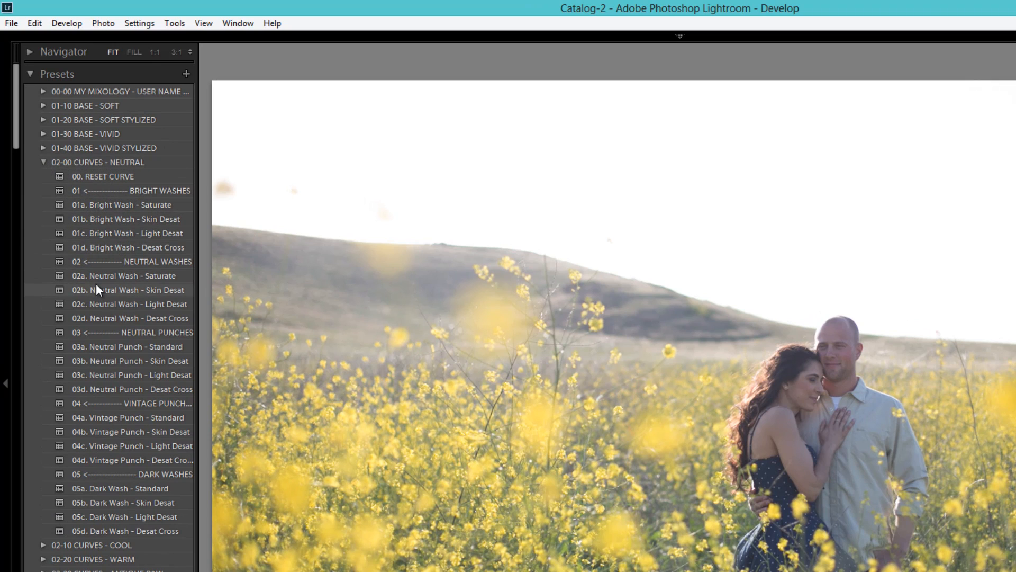
right_click(123, 235)
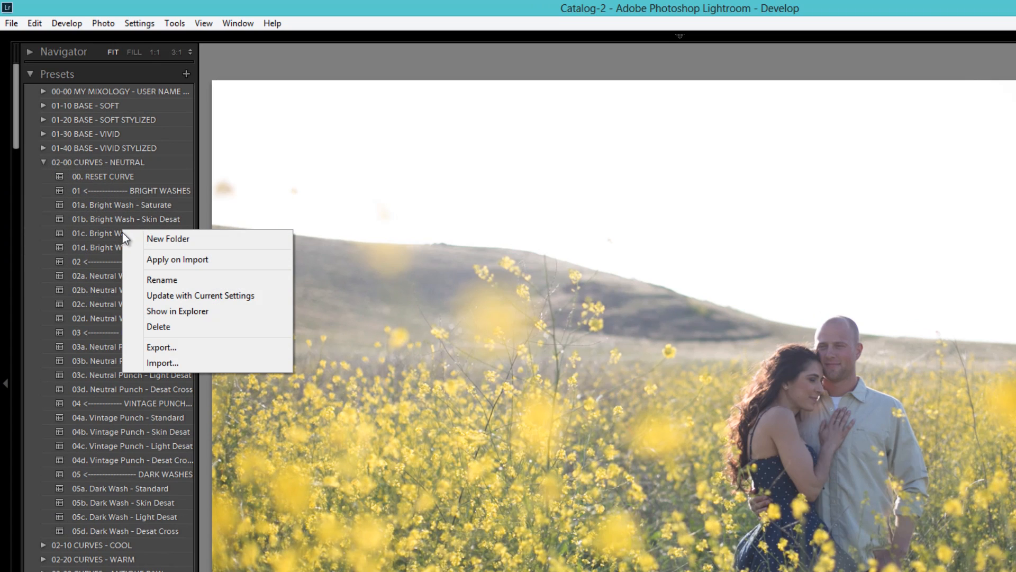
mouse_move(167, 316)
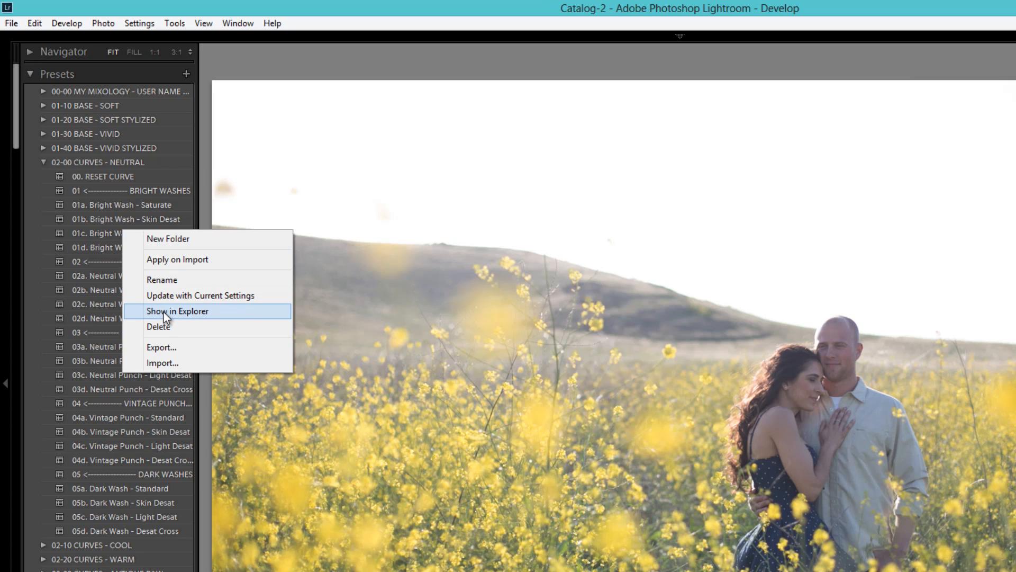
click(178, 312)
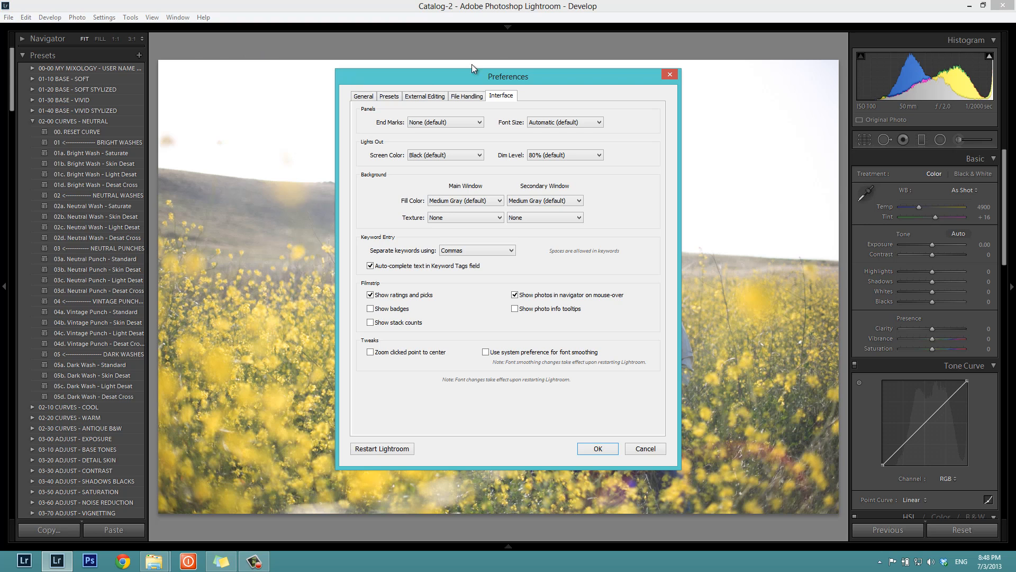
From the Presets preferences, show the Lightroom presets folder in File Explorer
click(389, 96)
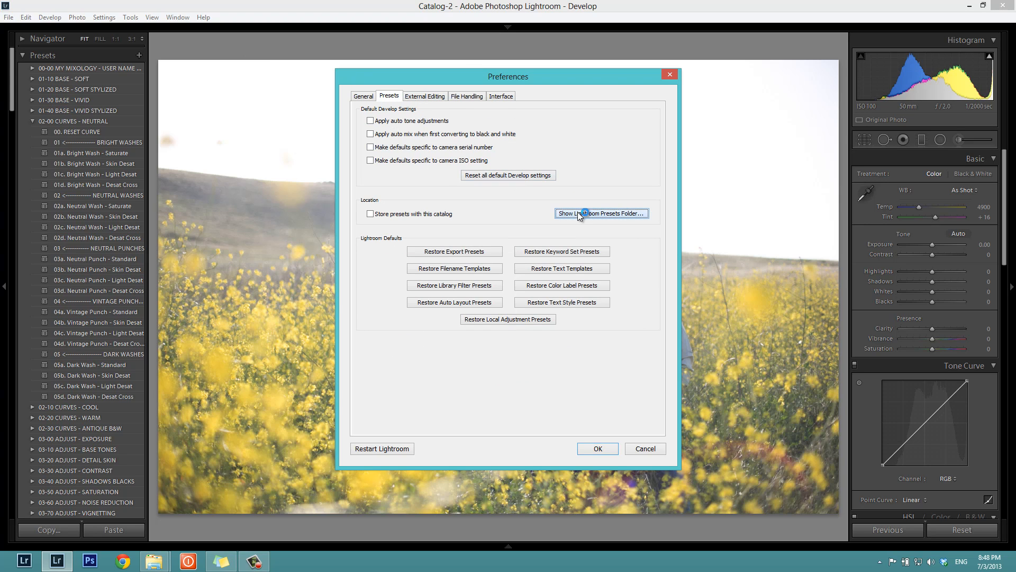
click(601, 213)
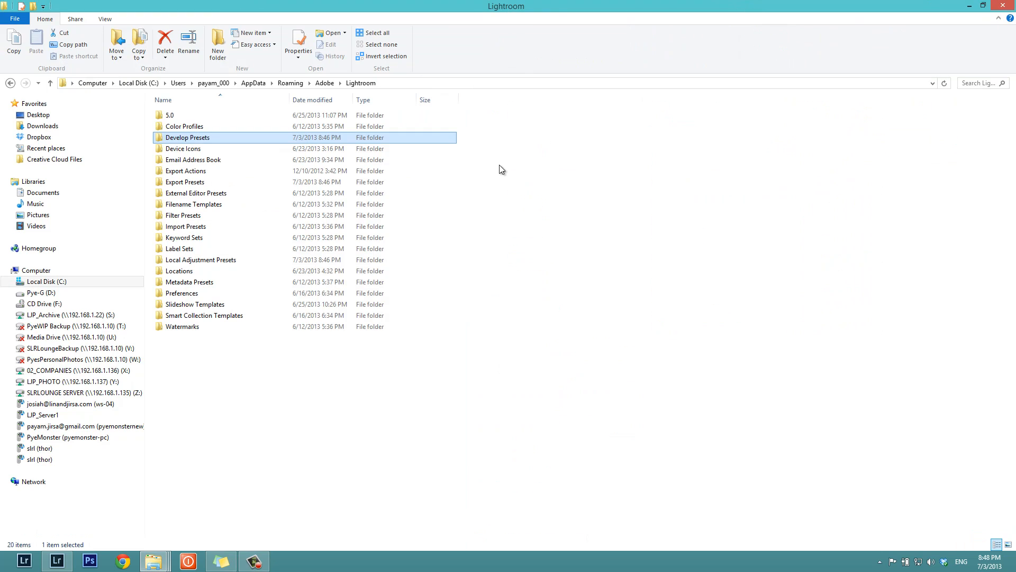
Delete the 21 old SLR Lounge folders from the Develop Presets folder
double_click(187, 138)
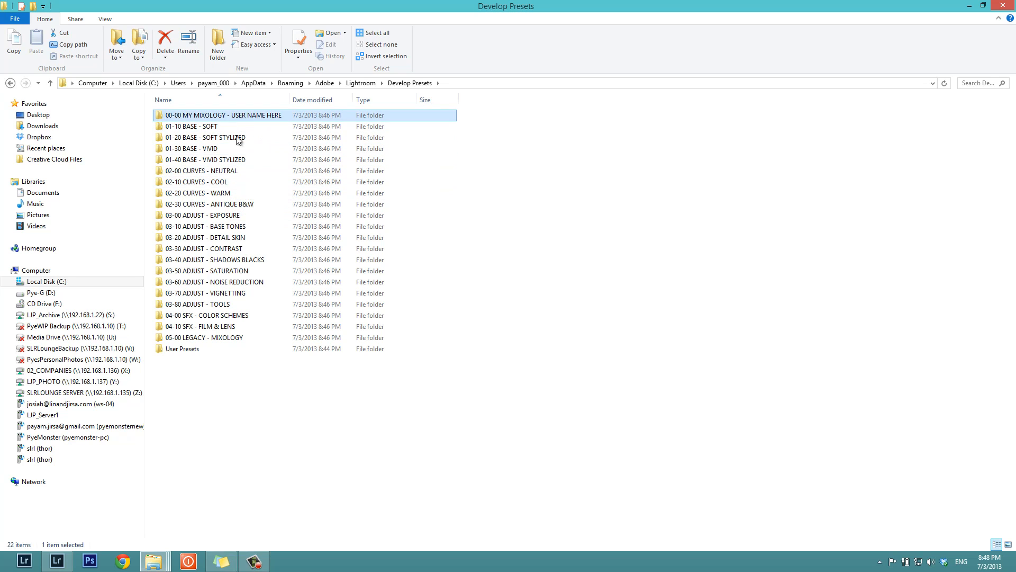
click(204, 337)
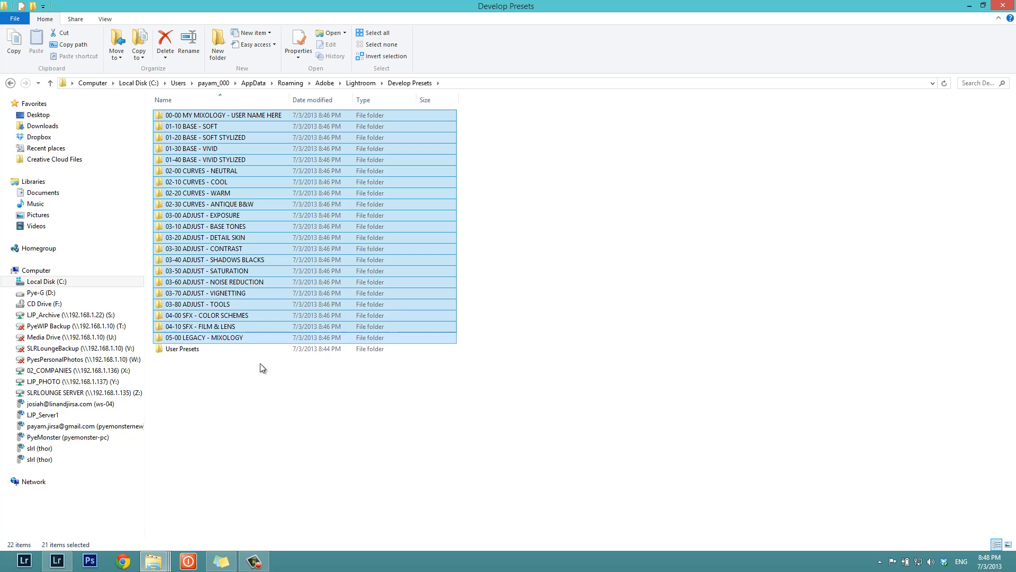
click(227, 336)
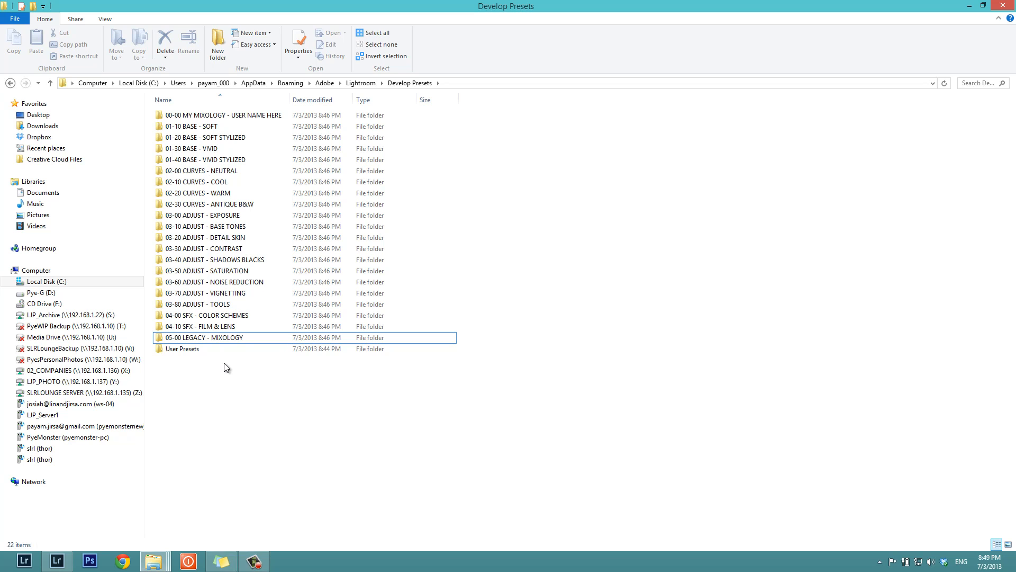
mouse_move(258, 126)
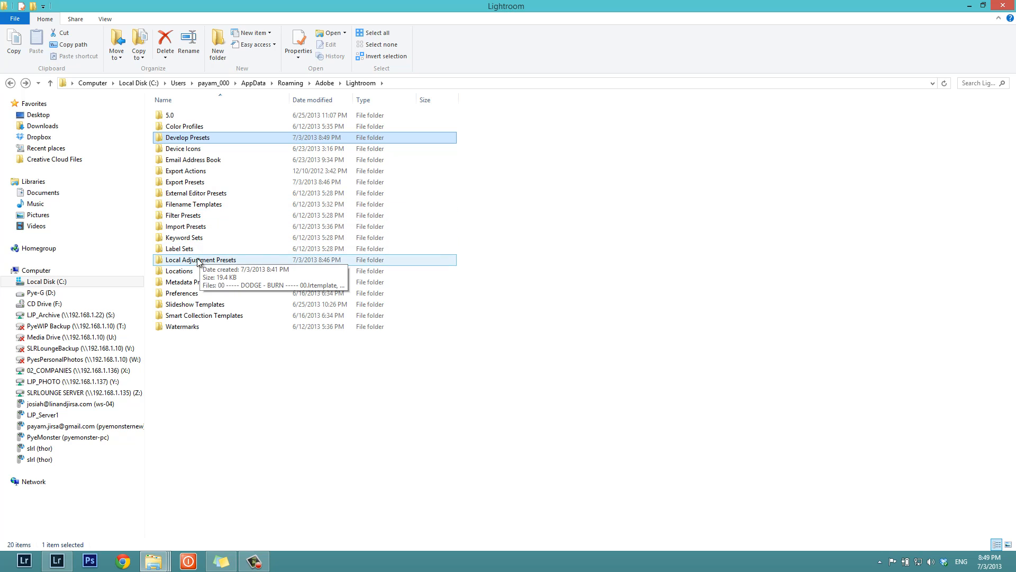
Check the Local Adjustment Presets and Export Presets folders for leftover SLR Lounge folders
double_click(201, 260)
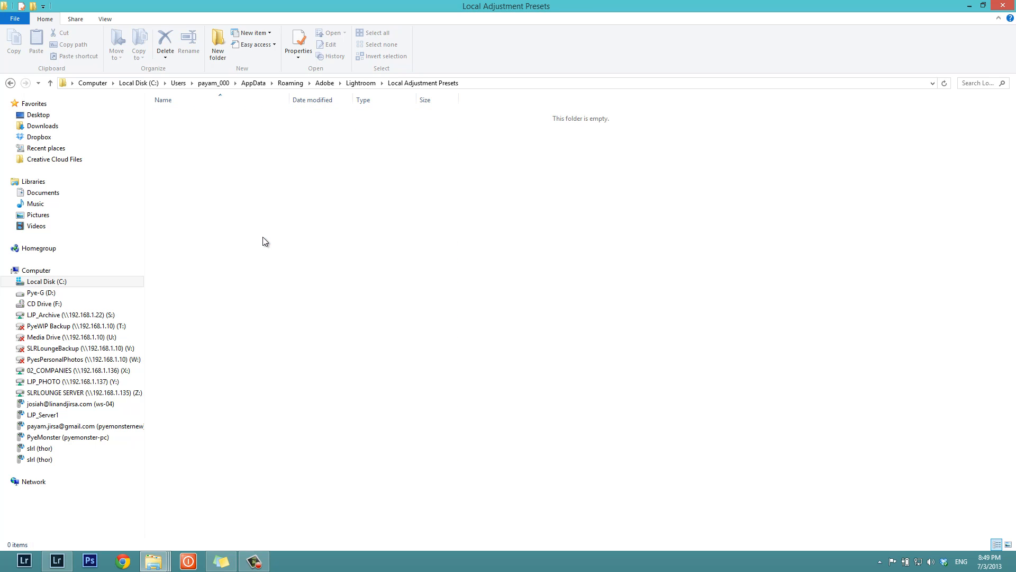
click(360, 82)
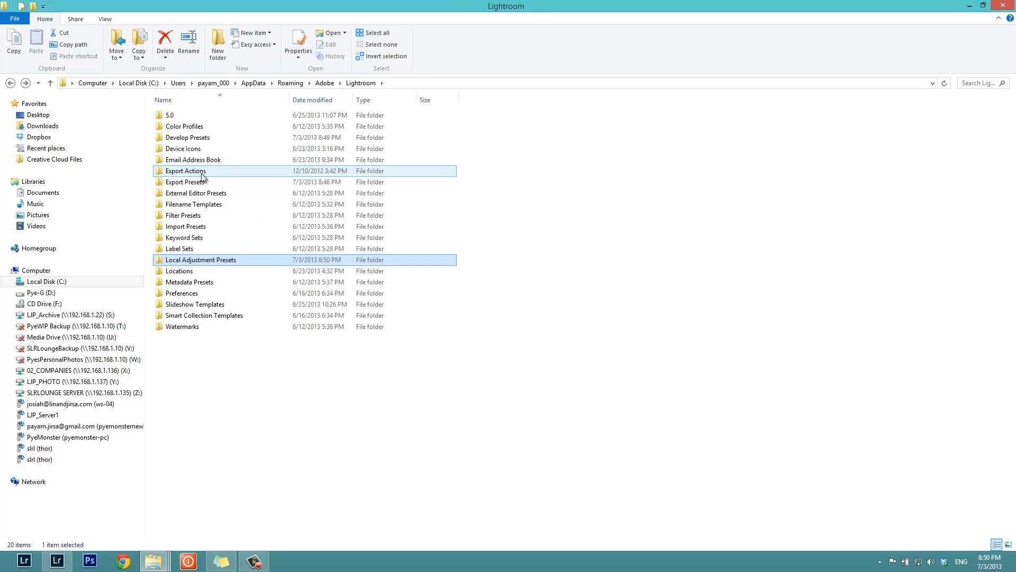
click(188, 181)
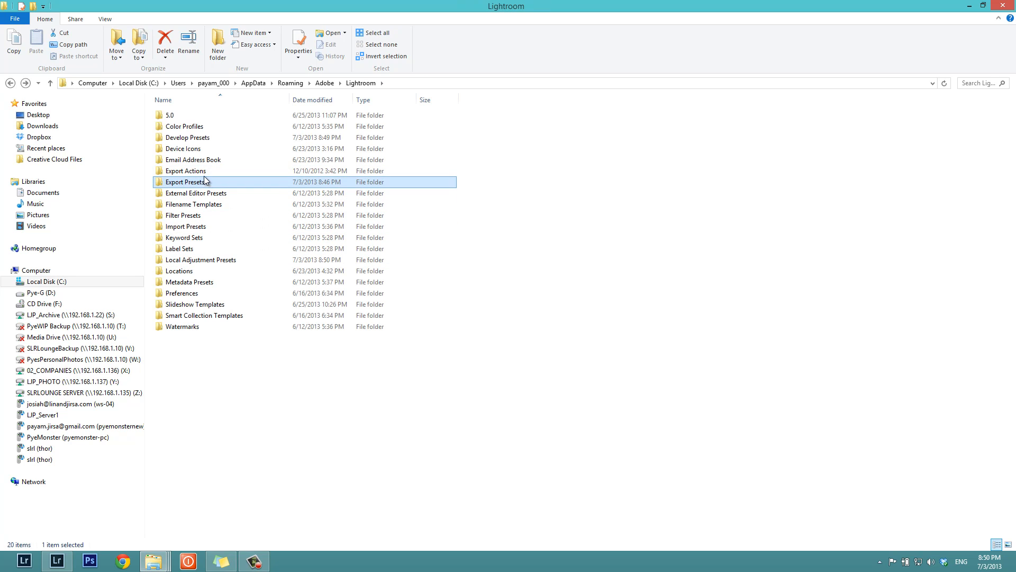
double_click(188, 181)
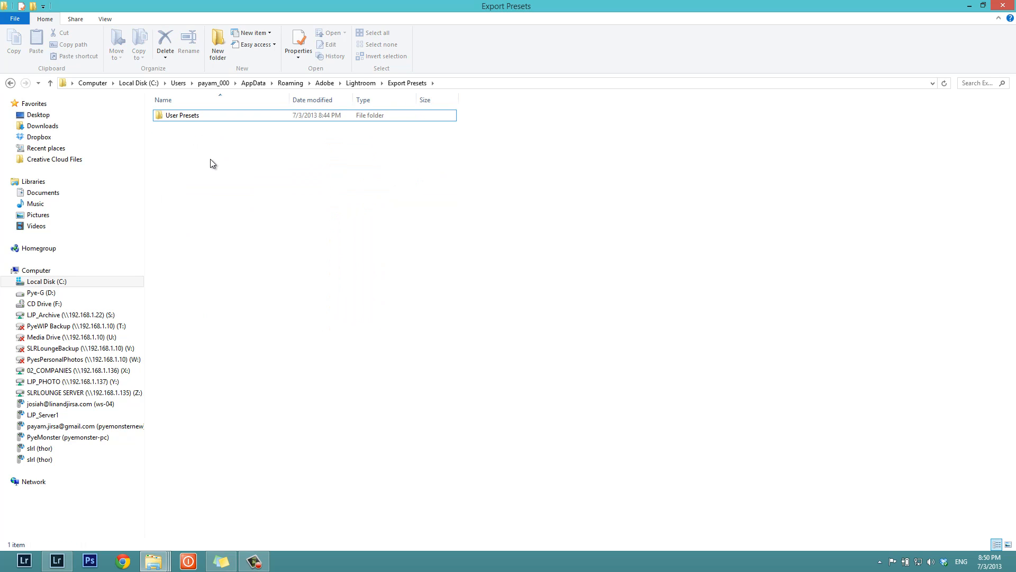
mouse_move(655, 146)
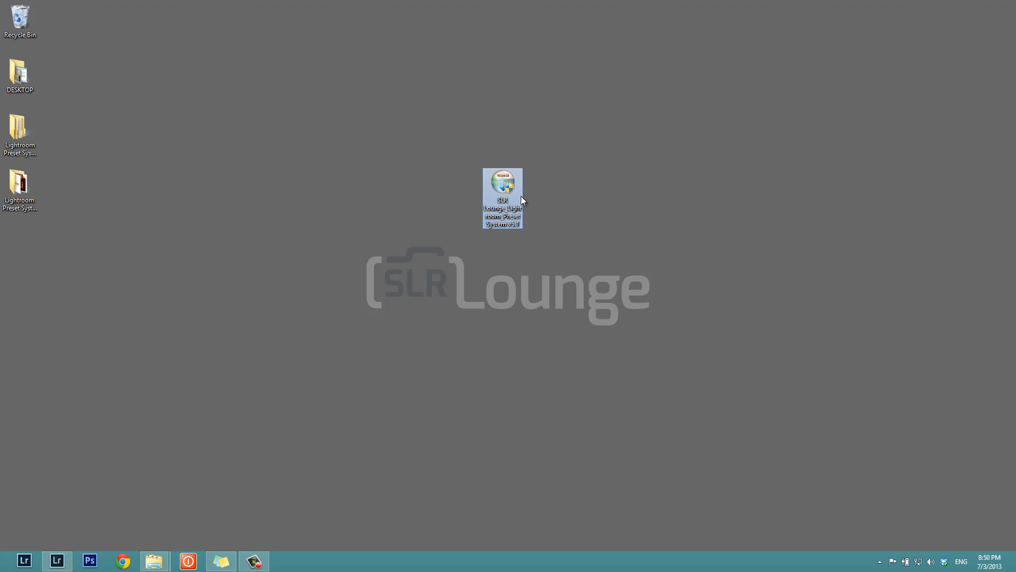
Rerun the installer and confirm the SLR Lounge folders are back in Develop Presets
double_click(502, 198)
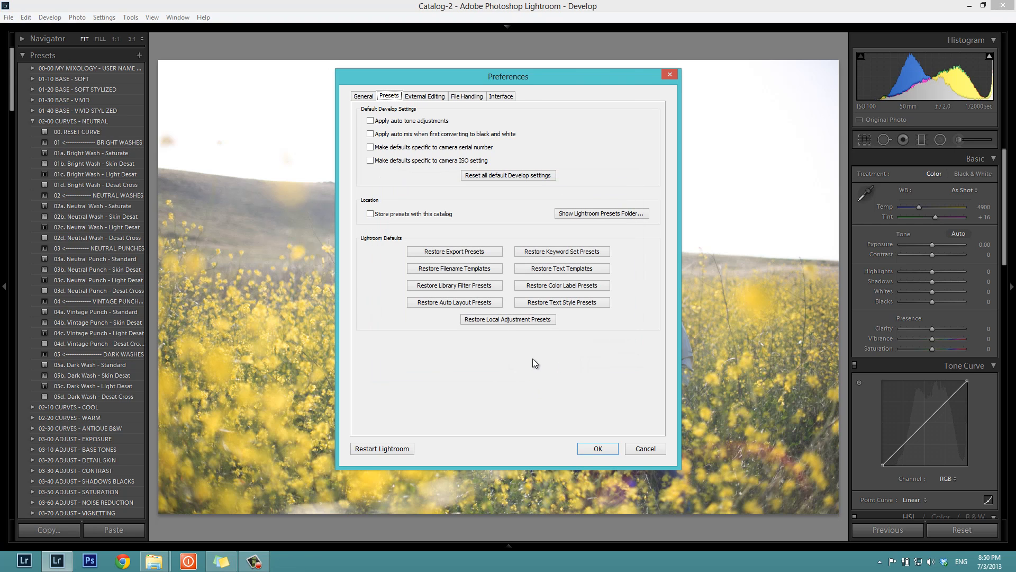
mouse_move(509, 181)
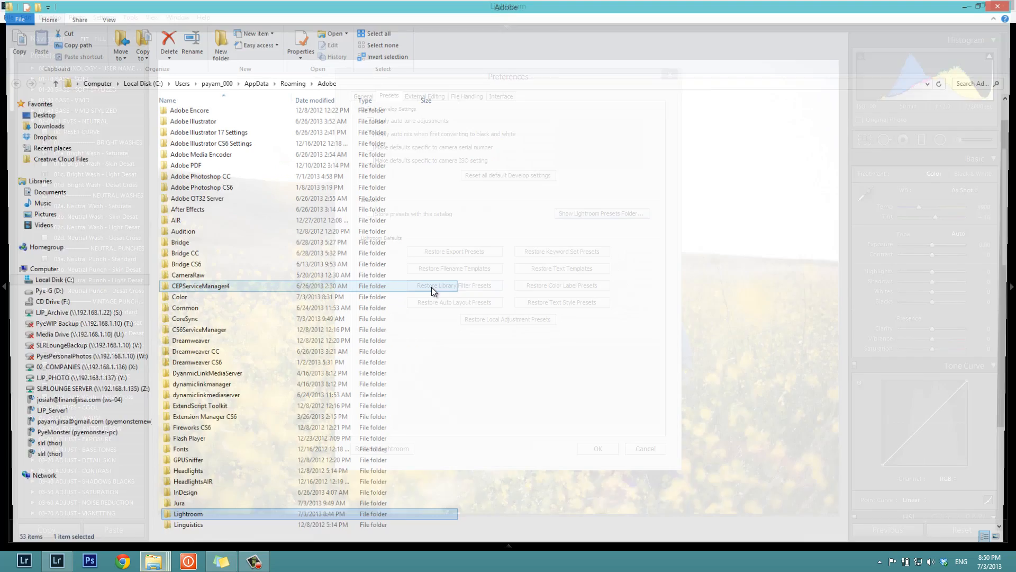
double_click(188, 513)
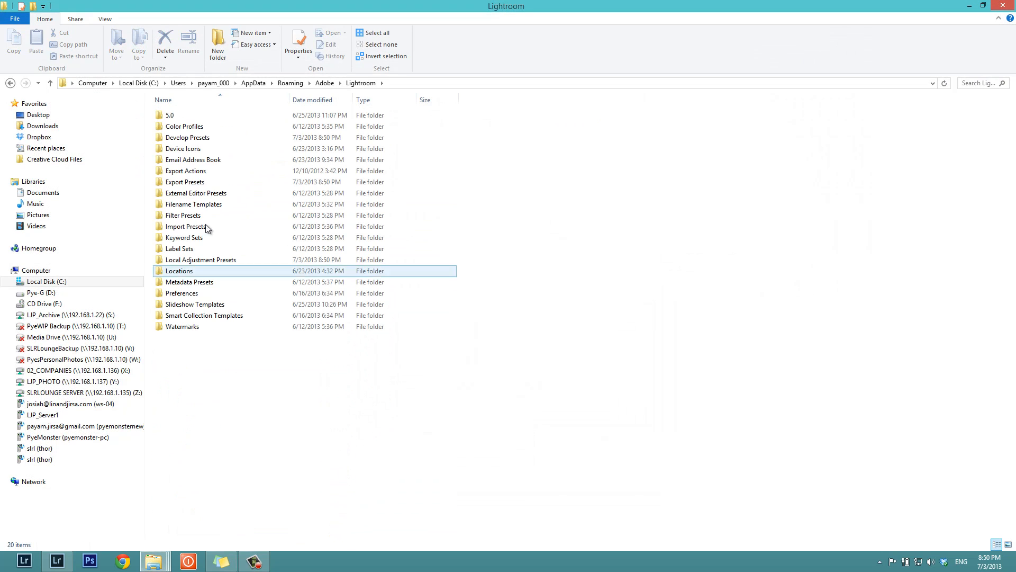
double_click(189, 138)
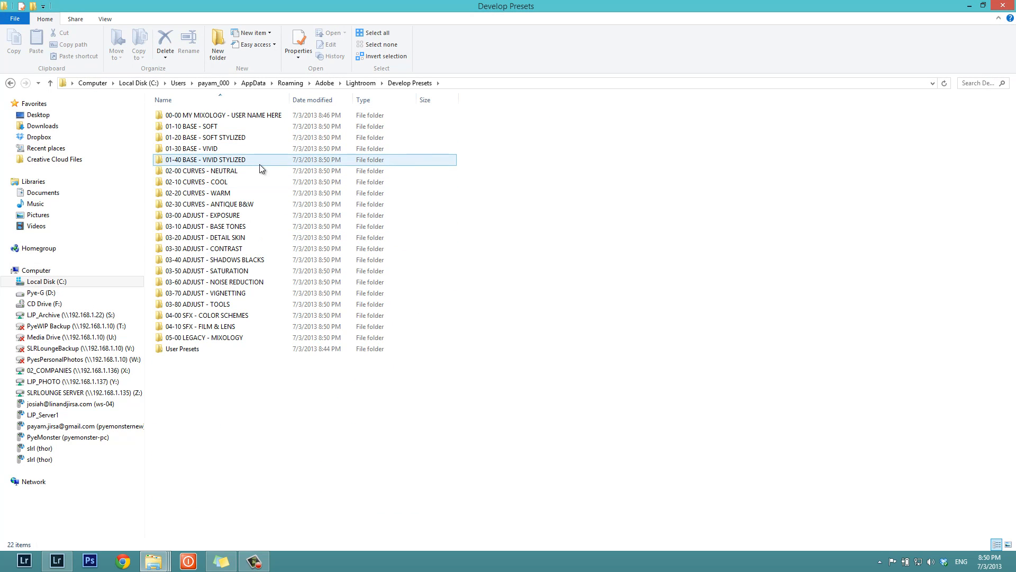